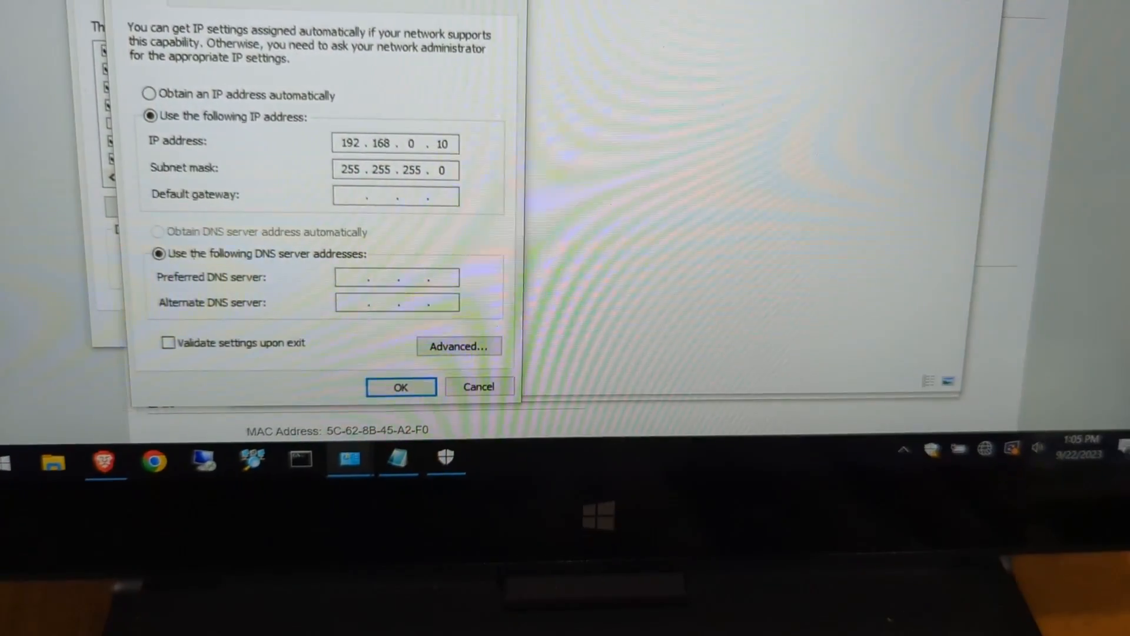
Step: Keep the static 192.168.0.10 IPv4 address and close the network status window
{"action": "left_click", "coordinate": [401, 388]}
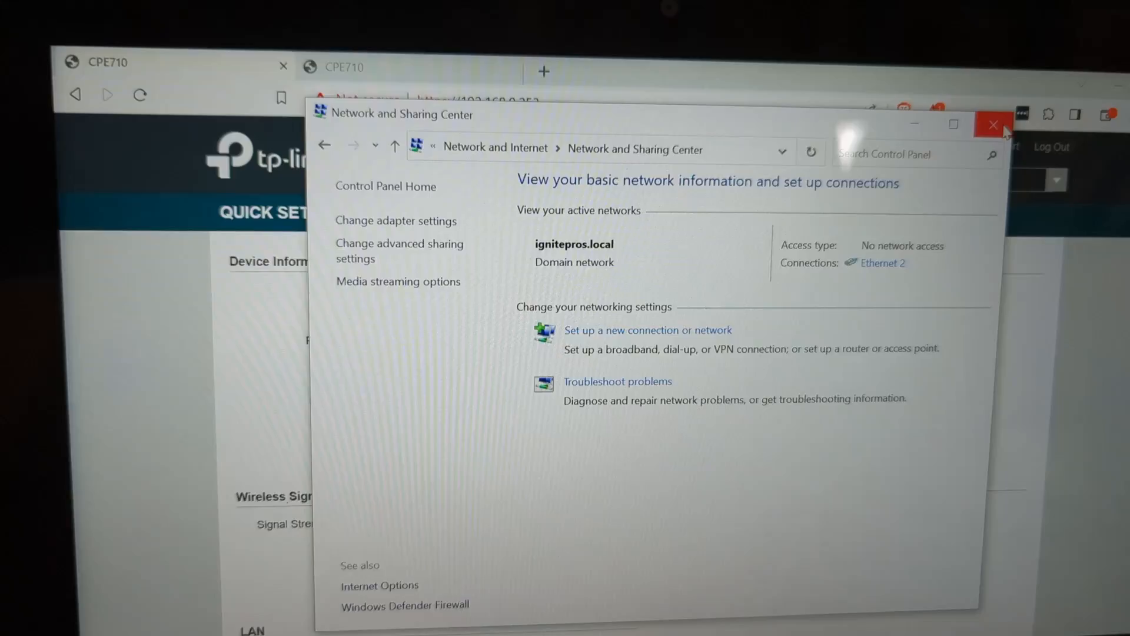
{"action": "left_click", "coordinate": [993, 125]}
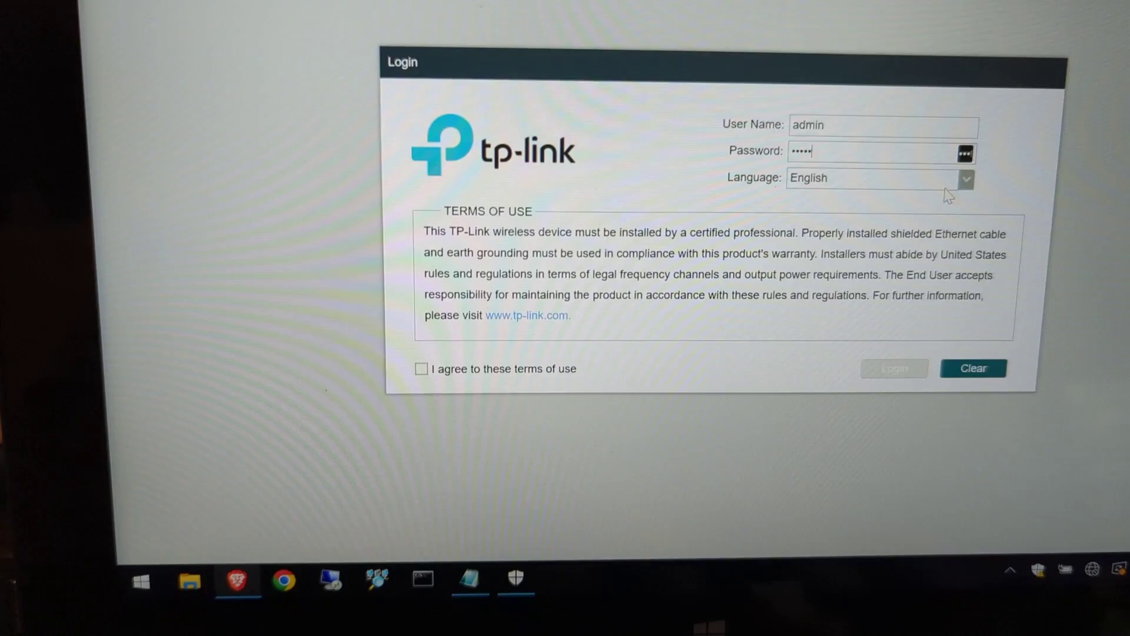
Step: Accept the terms of use, log in as admin, and set a new admin password
{"action": "left_click", "coordinate": [421, 368]}
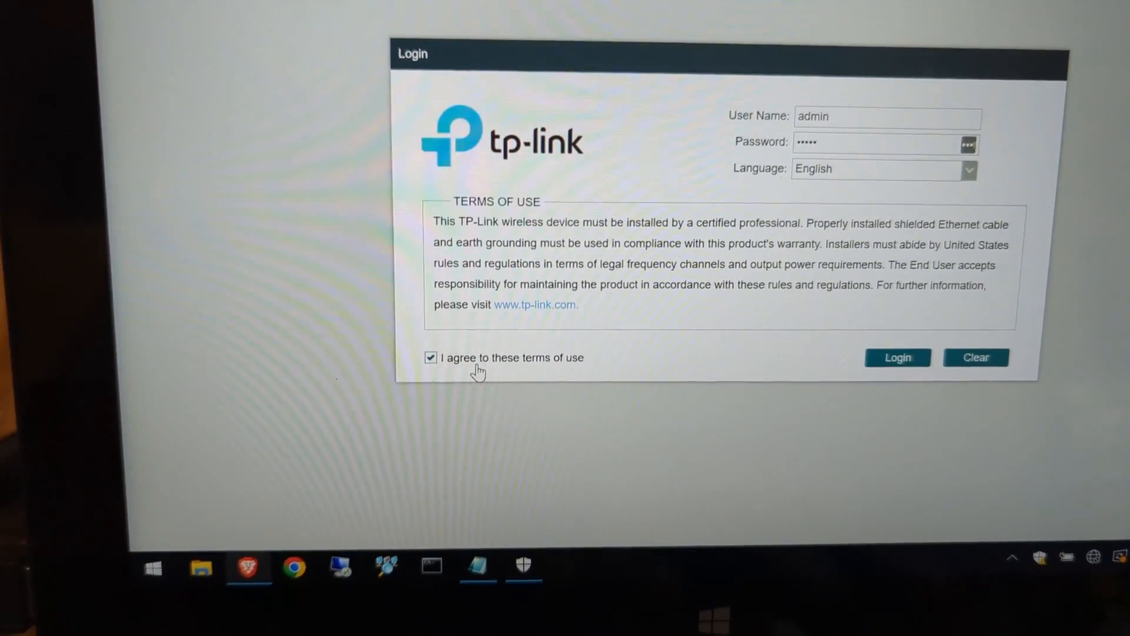
{"action": "left_click", "coordinate": [897, 356]}
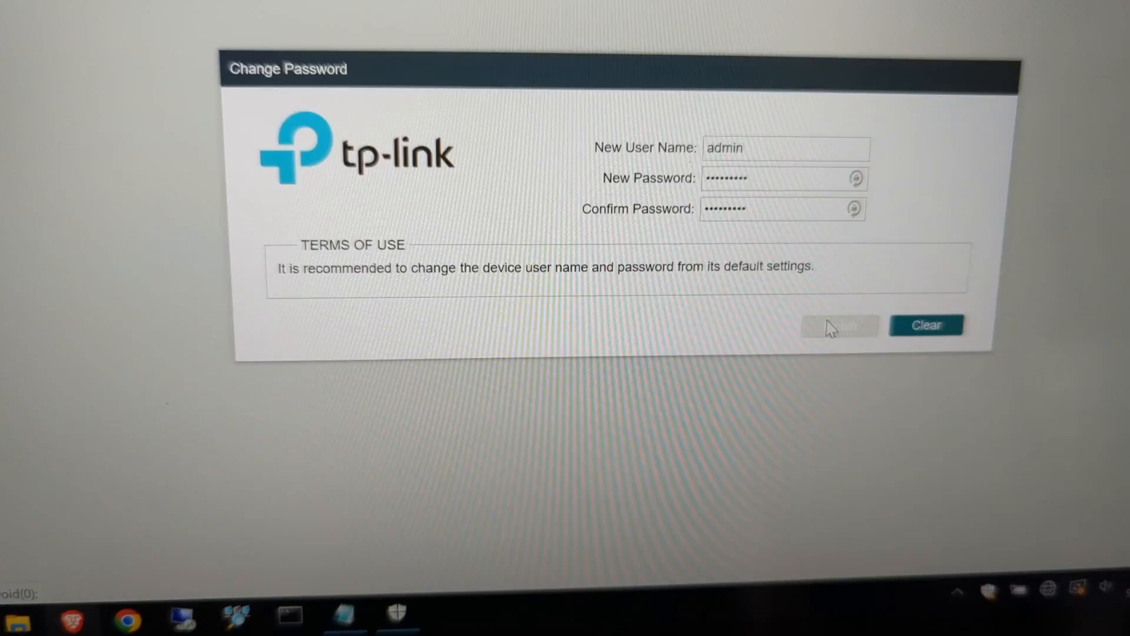
{"action": "left_click", "coordinate": [838, 325]}
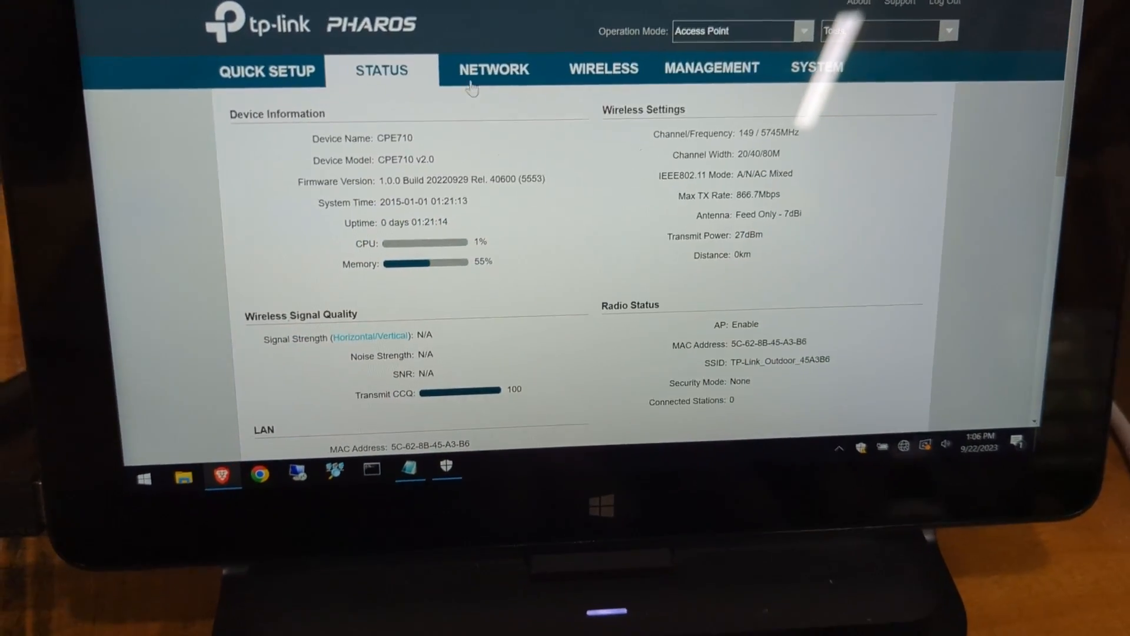
Step: Show the NETWORK page with the unit's static 192.168.0.253 address and netmask
{"action": "left_click", "coordinate": [493, 69]}
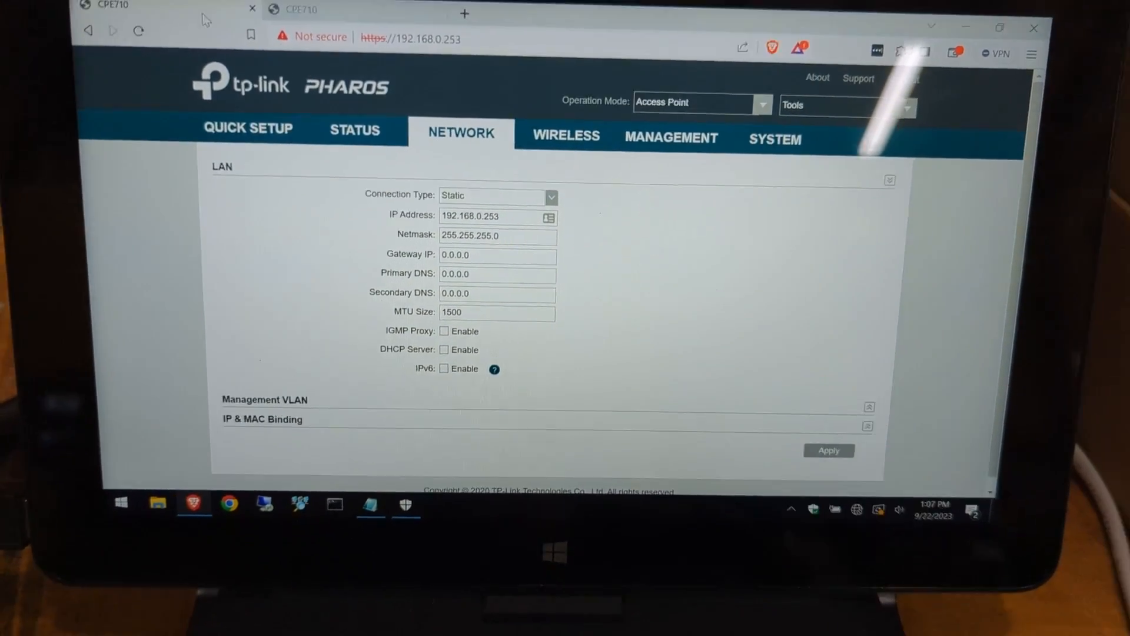
Step: Show the A2-F0 unit's status, reporting WPA-PSK security and 0.034 km distance
{"action": "left_click", "coordinate": [354, 132]}
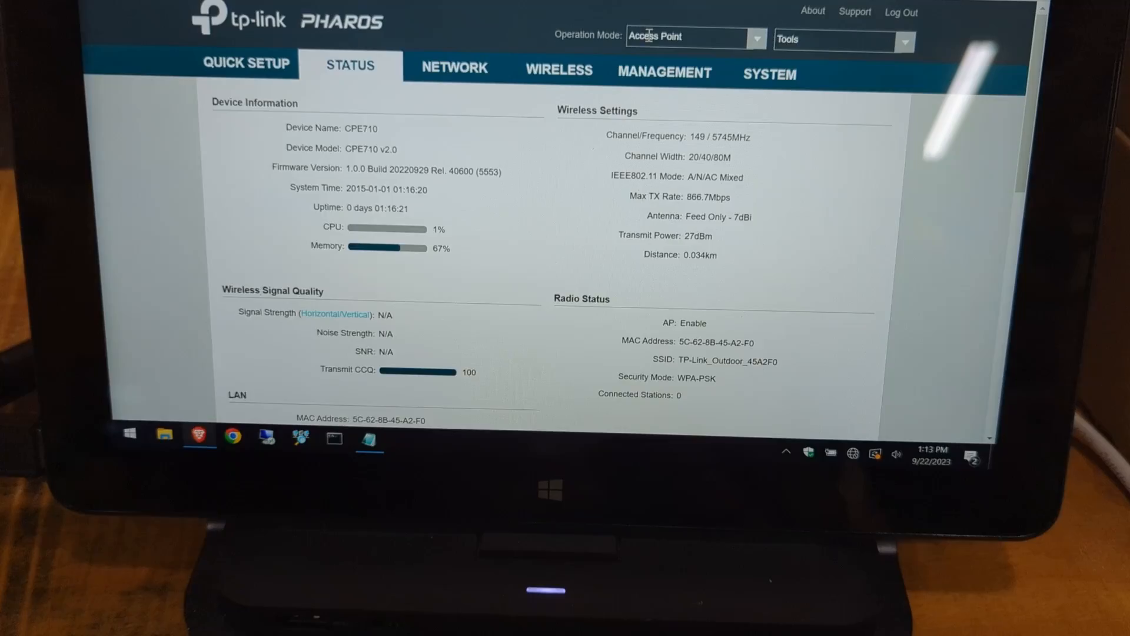
Step: Review wireless settings: SSID TP-Link_Outdoor_45A2F0, WPA-PSK security, 27 dBm transmit power
{"action": "left_click", "coordinate": [558, 69]}
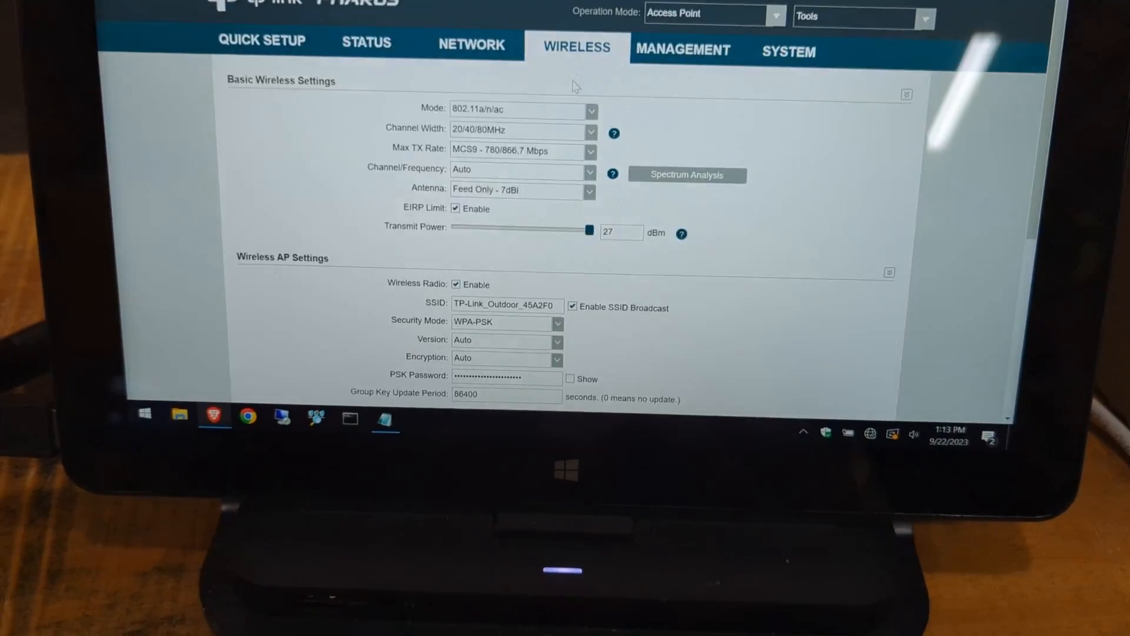
{"action": "scroll", "scroll_direction": "down", "scroll_amount": 3}
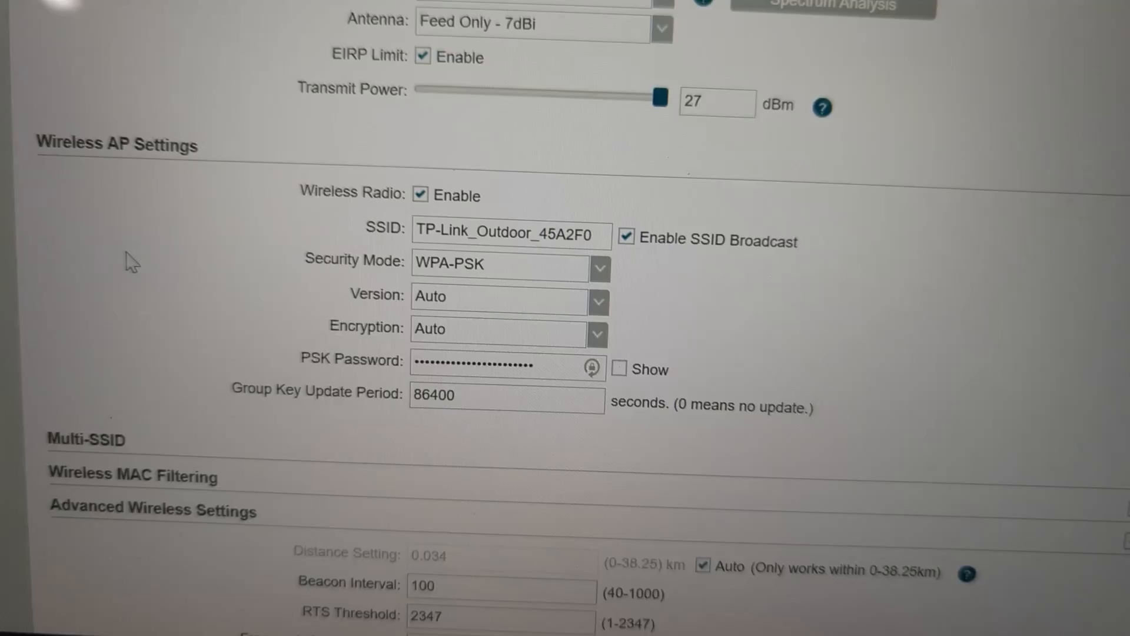
{"action": "scroll", "scroll_direction": "up", "scroll_amount": 3}
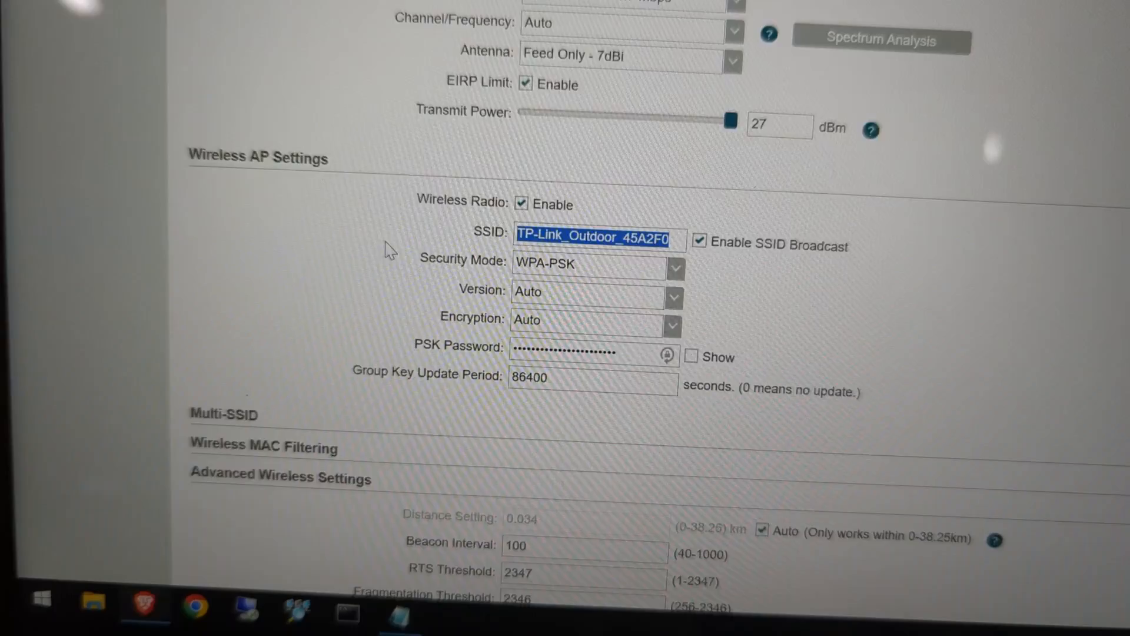
{"action": "scroll", "scroll_direction": "down", "scroll_amount": 3}
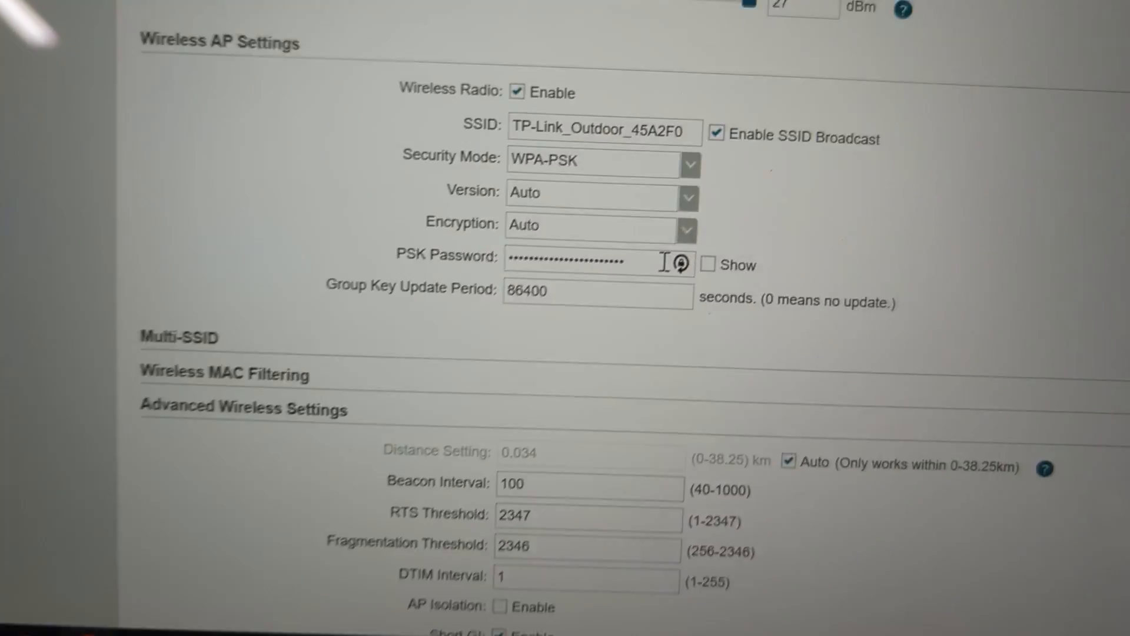
{"action": "scroll", "scroll_direction": "up", "scroll_amount": 3}
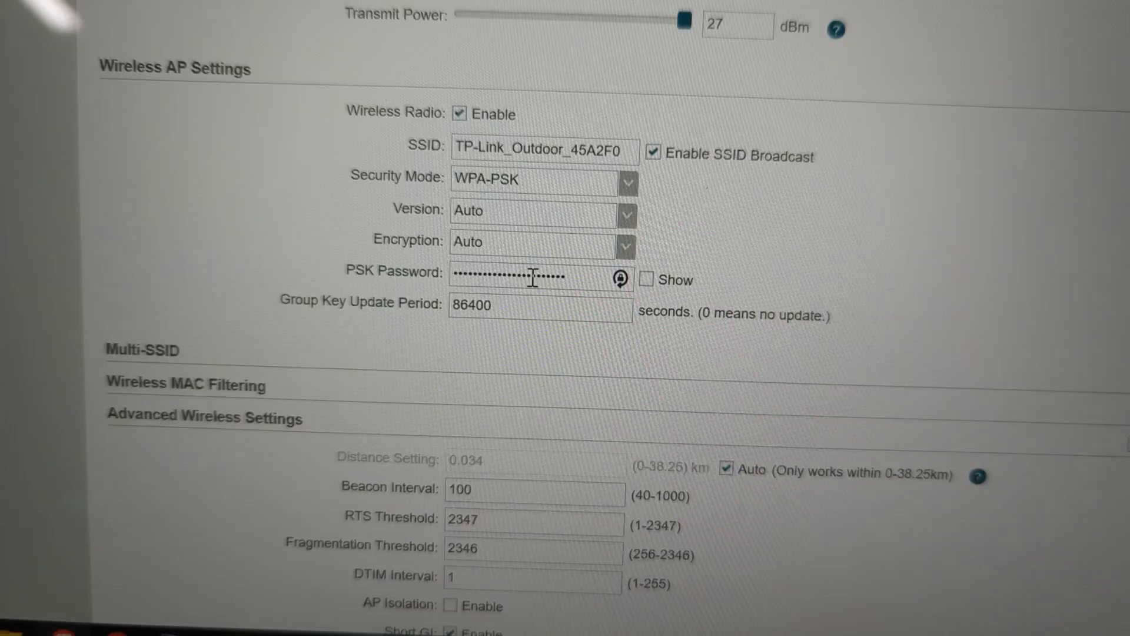
{"action": "scroll", "scroll_direction": "up", "scroll_amount": 3}
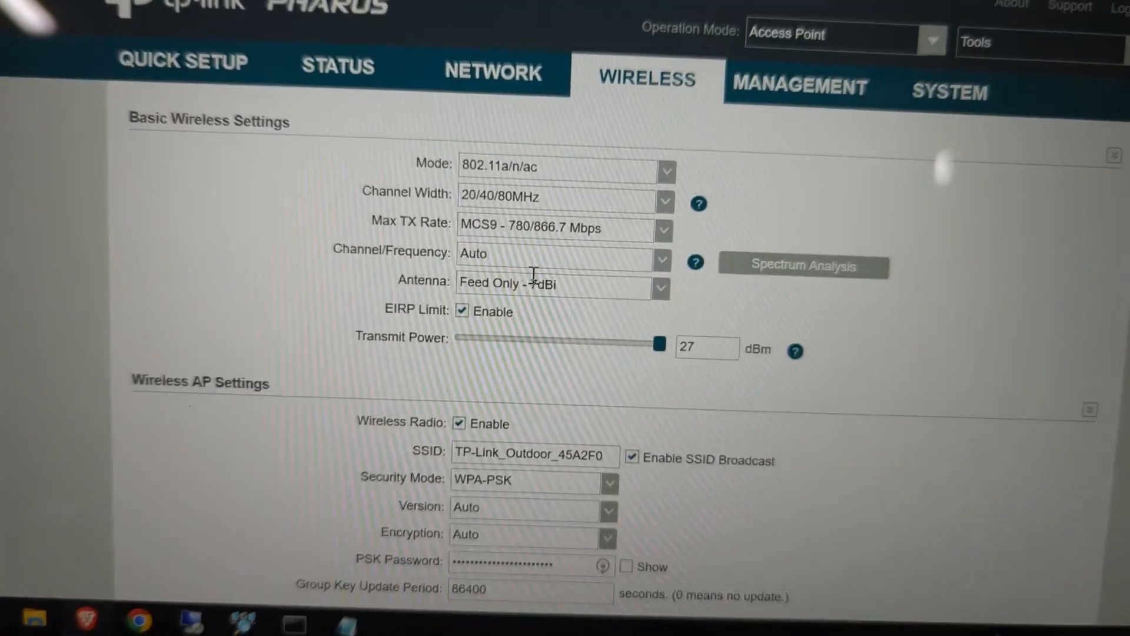
{"action": "scroll", "scroll_direction": "down", "scroll_amount": 3}
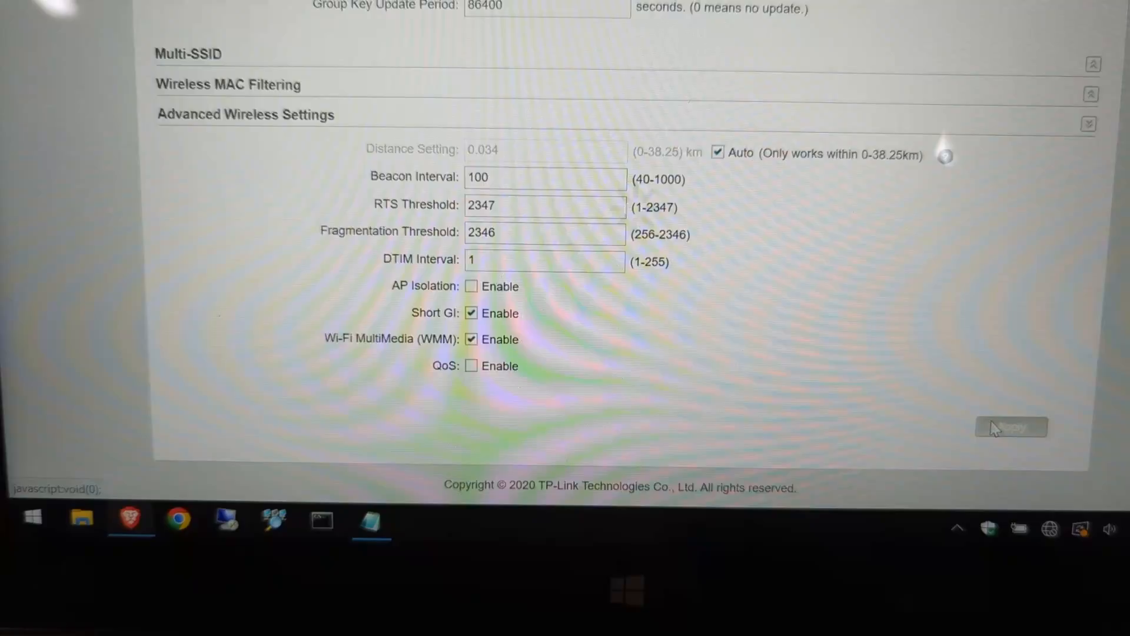
{"action": "scroll", "scroll_direction": "up", "scroll_amount": 3}
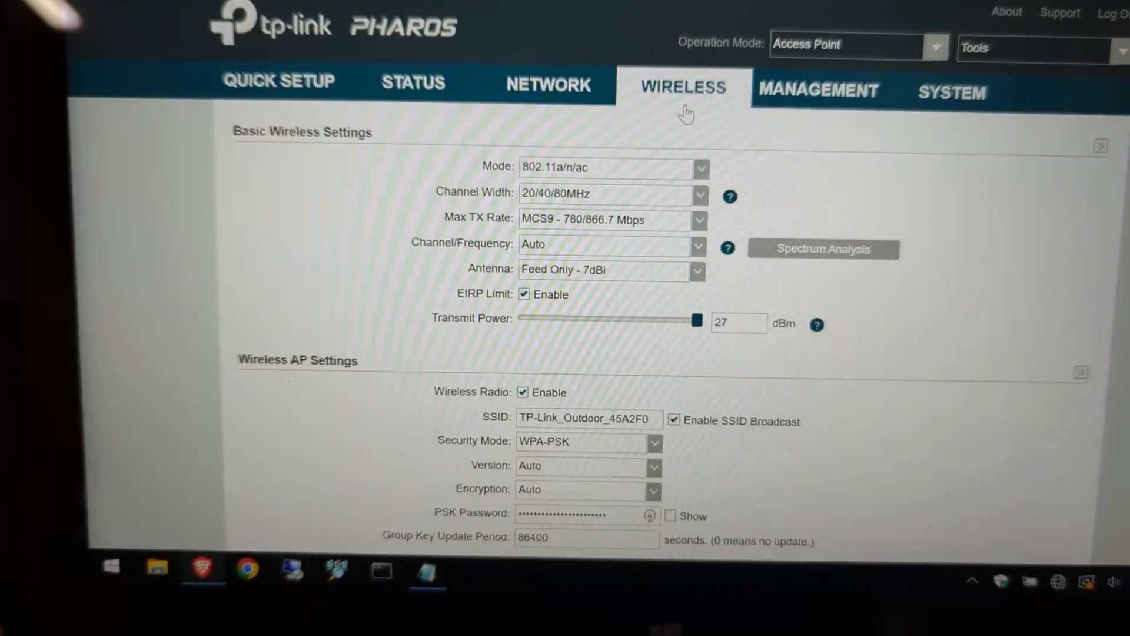
Step: Show the 192.168.0.254 client's wireless settings targeting SSID TP-Link_Outdoor_45A2F0
{"action": "left_click", "coordinate": [382, 87]}
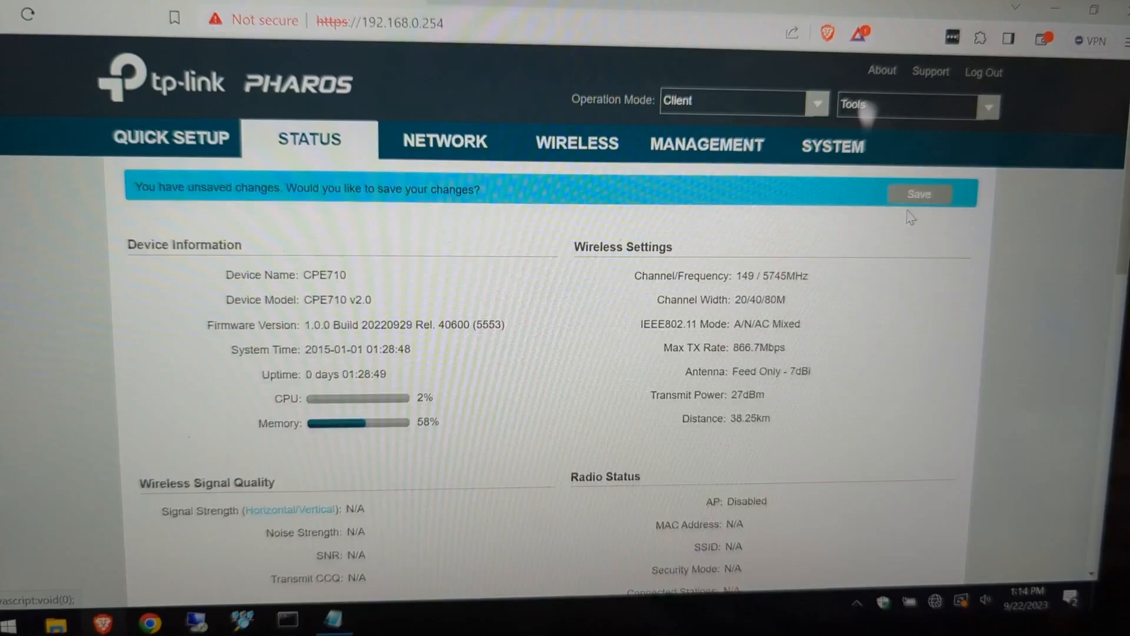
{"action": "left_click", "coordinate": [577, 142]}
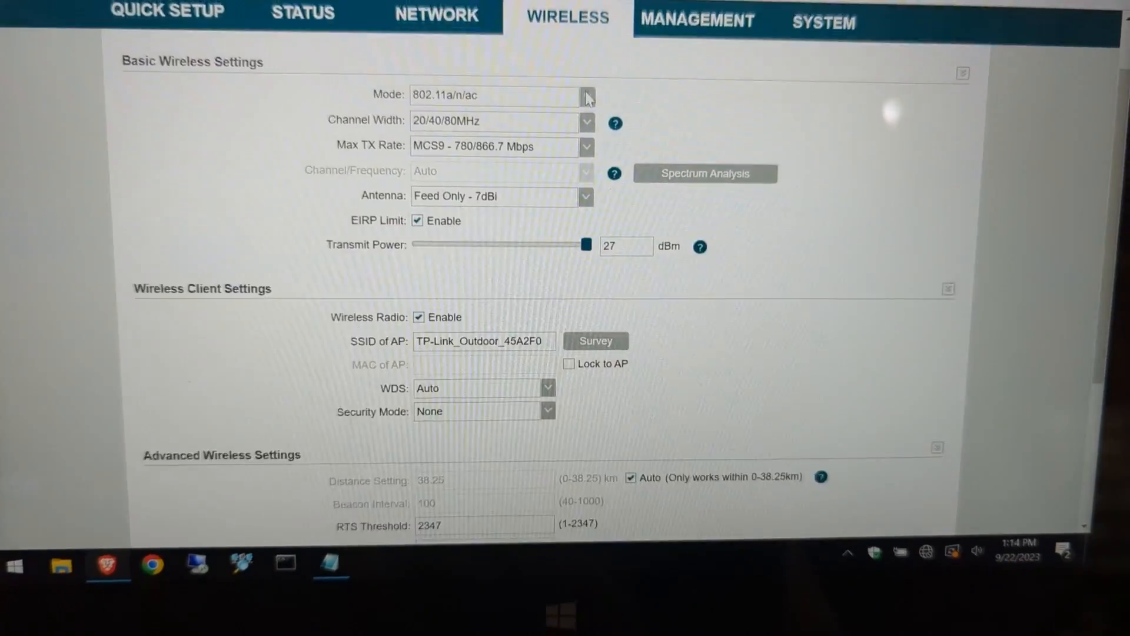
Step: Set the client's security mode to WPA-PSK, then check its link status
{"action": "scroll", "scroll_direction": "down", "scroll_amount": 3}
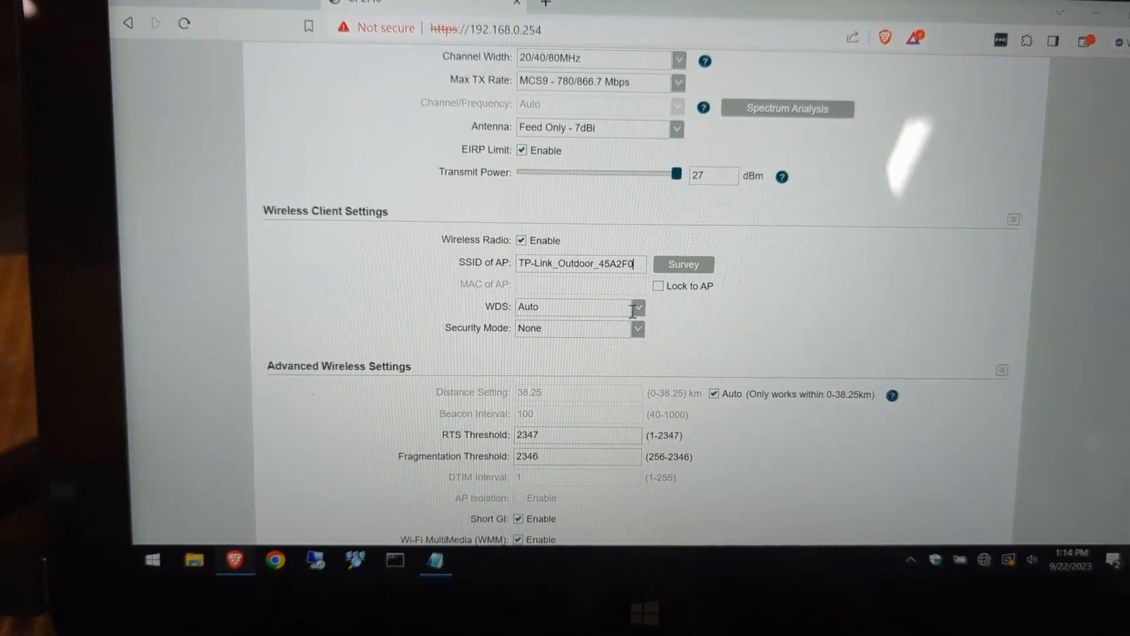
{"action": "left_click", "coordinate": [636, 317]}
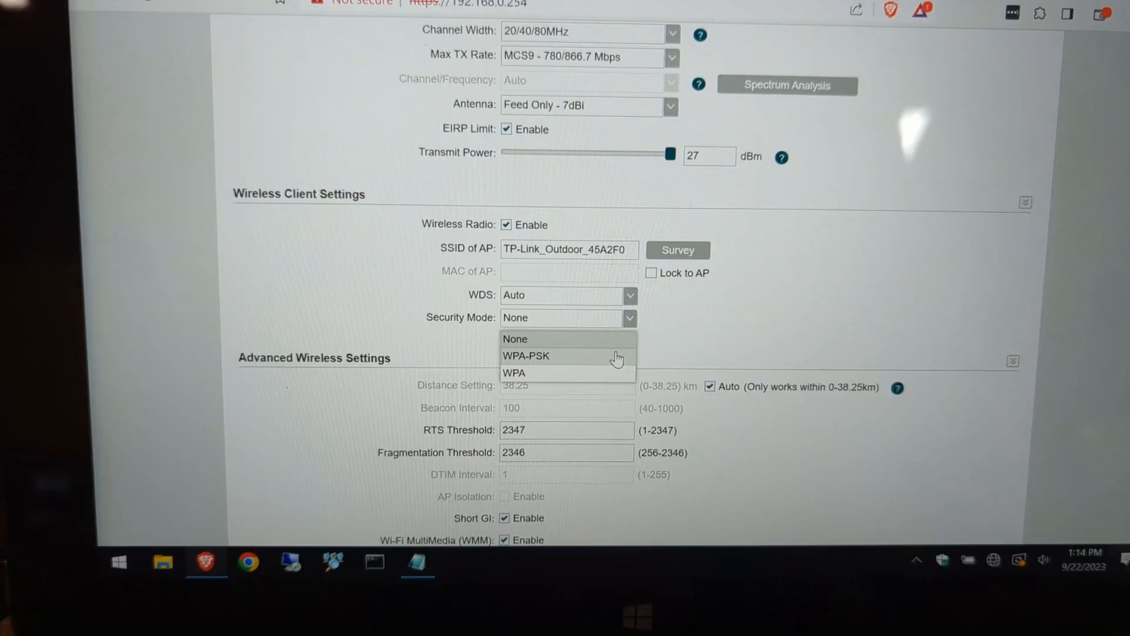
{"action": "left_click", "coordinate": [526, 356]}
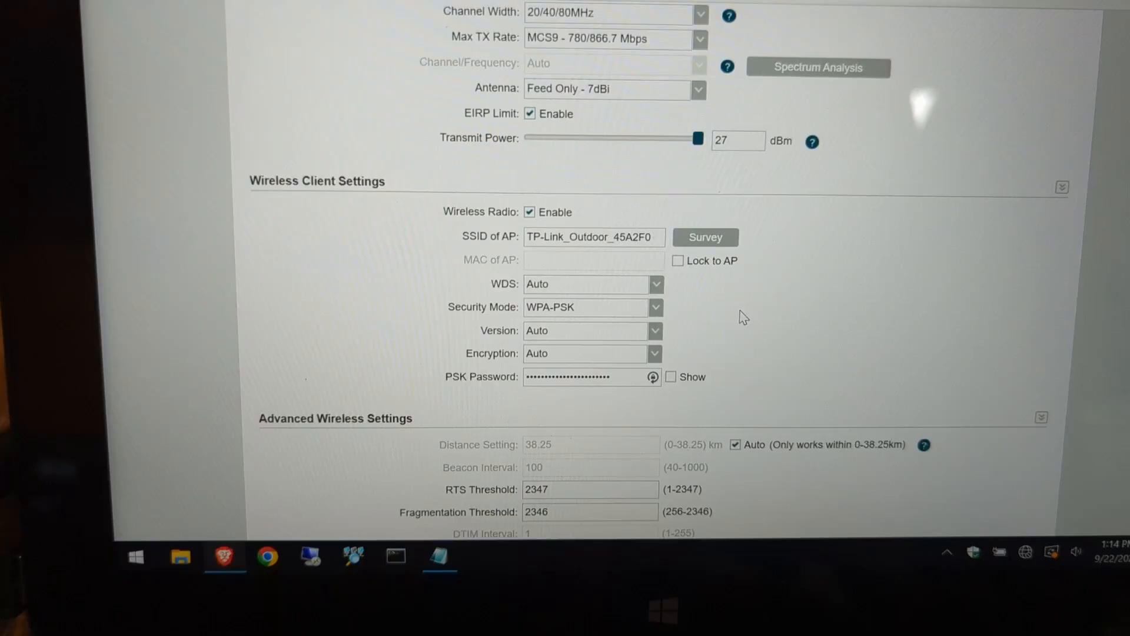
{"action": "scroll", "scroll_direction": "down", "scroll_amount": 3}
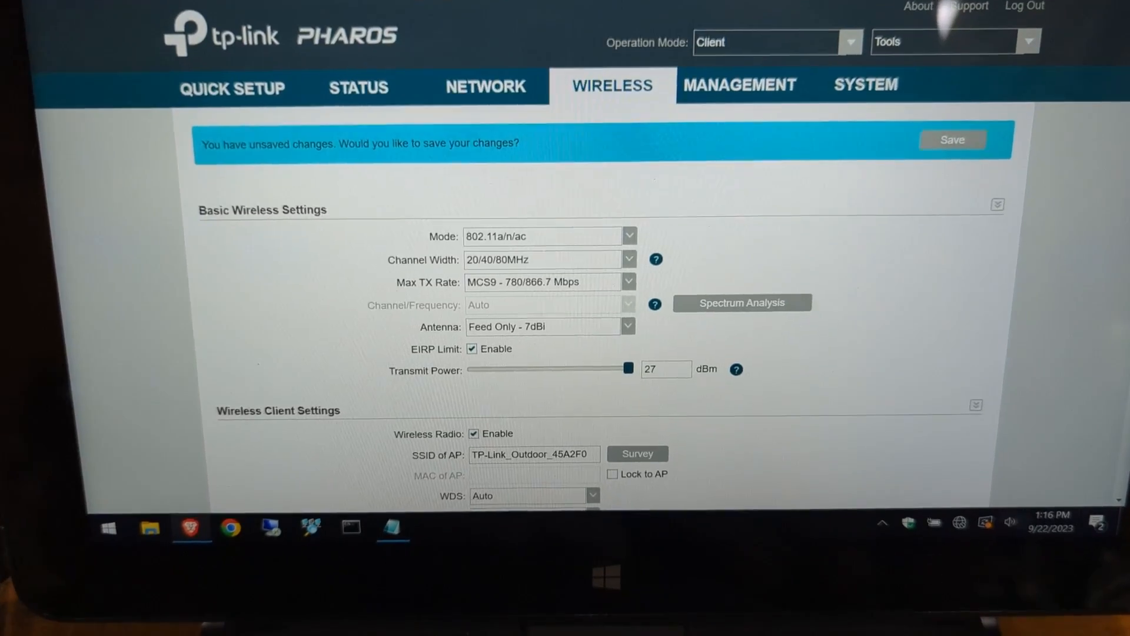
{"action": "left_click", "coordinate": [851, 42]}
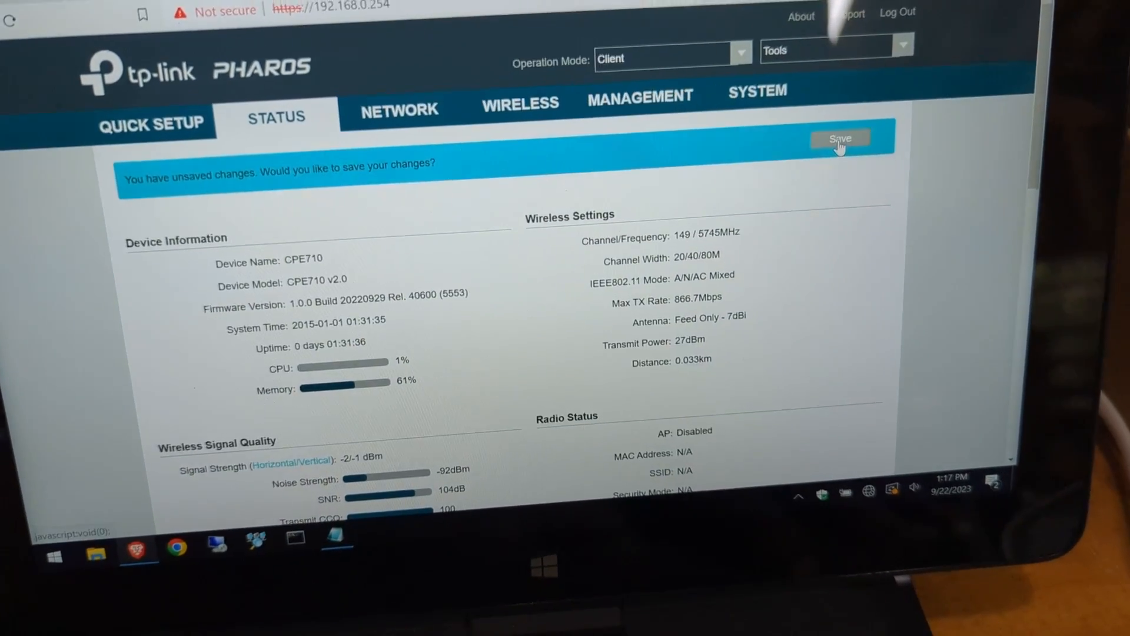
Step: Save the client unit's pending configuration changes from the unsaved-changes banner
{"action": "left_click", "coordinate": [840, 138]}
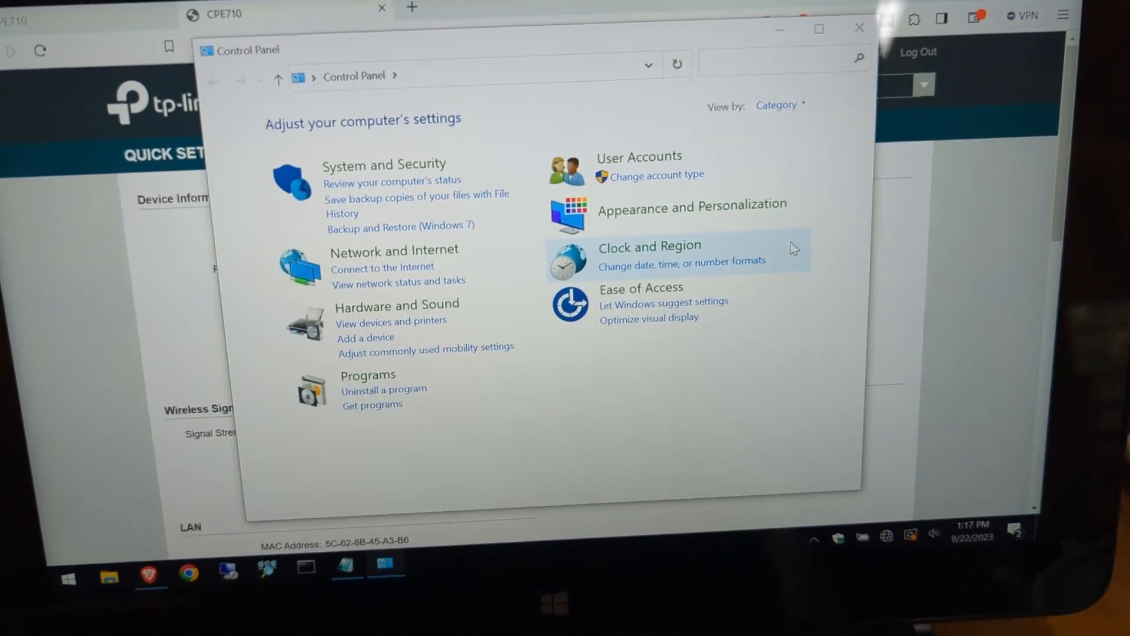
Step: Open Ethernet 2's IPv4 properties and set it to obtain an IP address automatically
{"action": "left_click", "coordinate": [393, 250]}
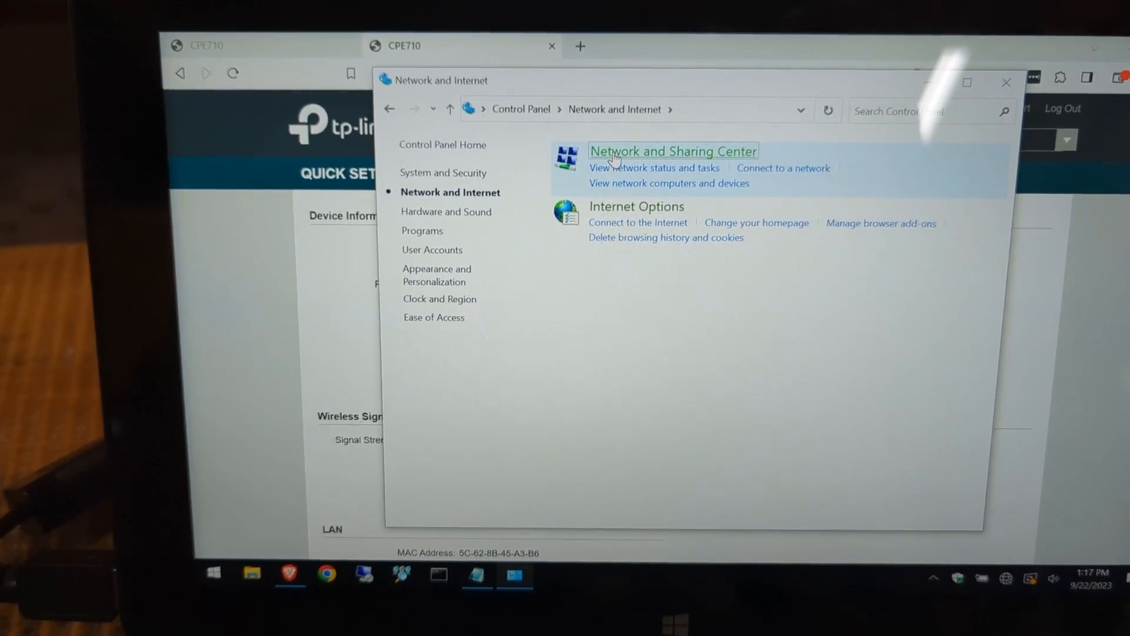
{"action": "left_click", "coordinate": [672, 151]}
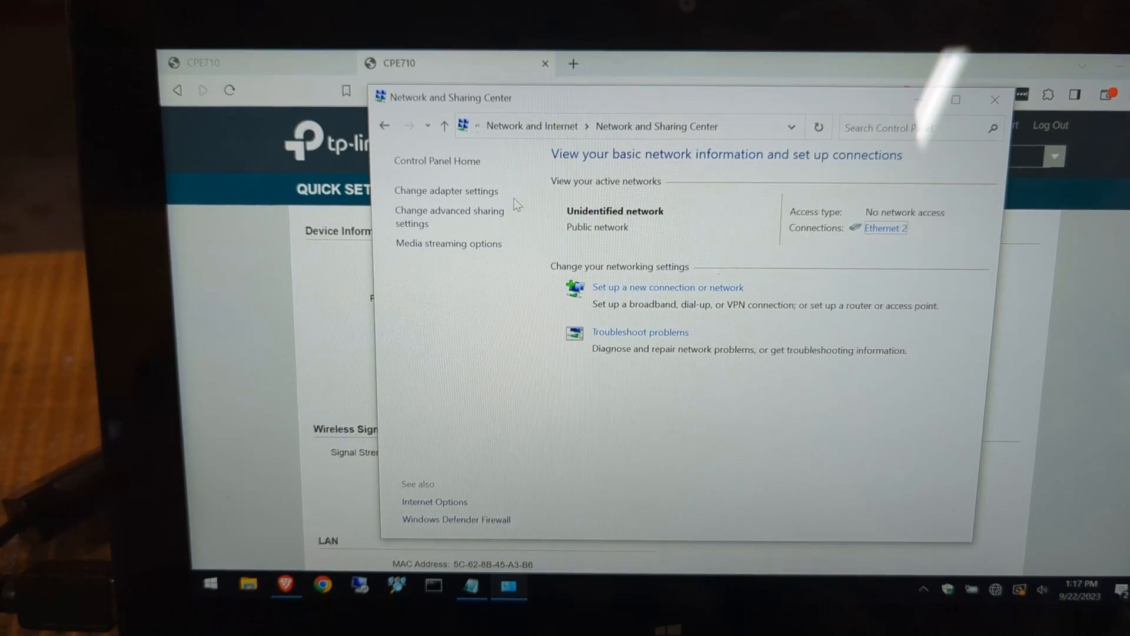
{"action": "left_click", "coordinate": [446, 190]}
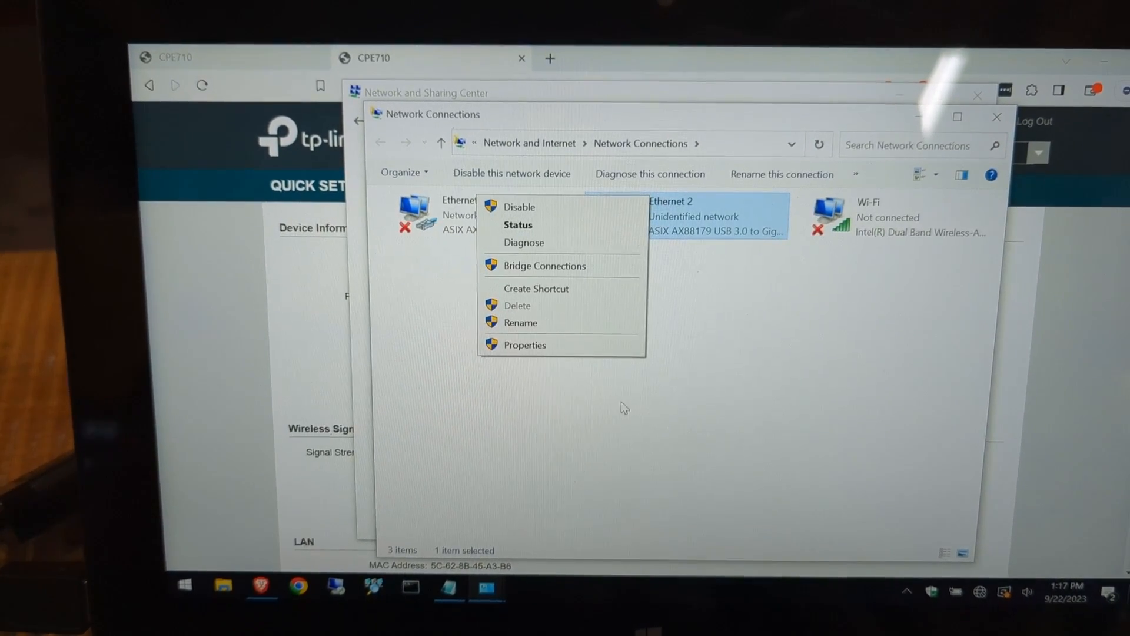
{"action": "left_click", "coordinate": [525, 345]}
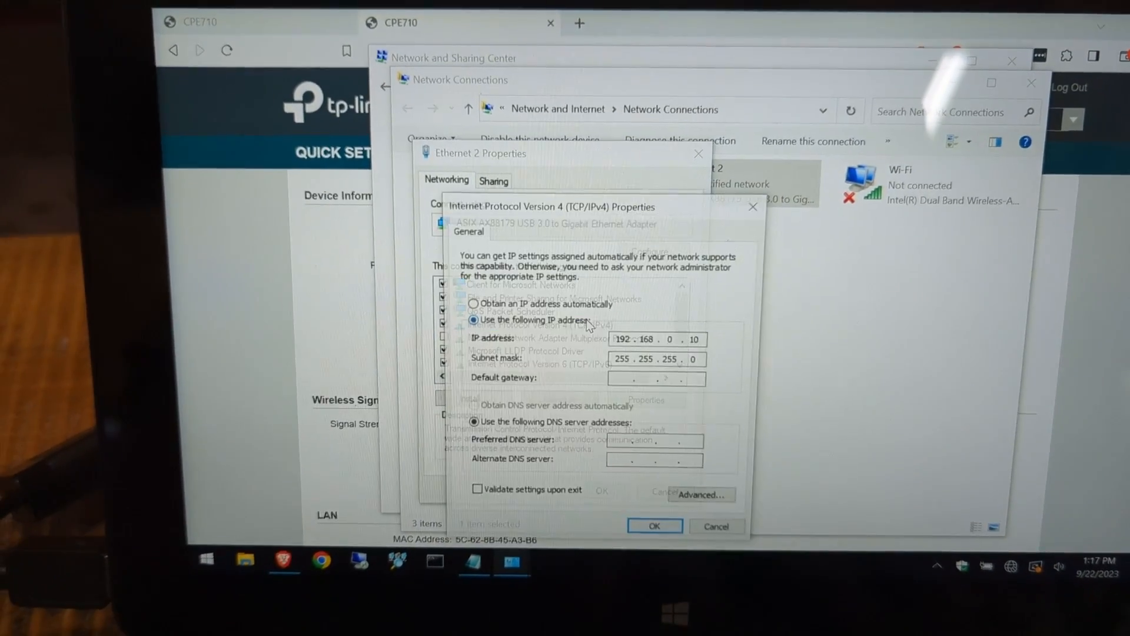
{"action": "left_click", "coordinate": [653, 524]}
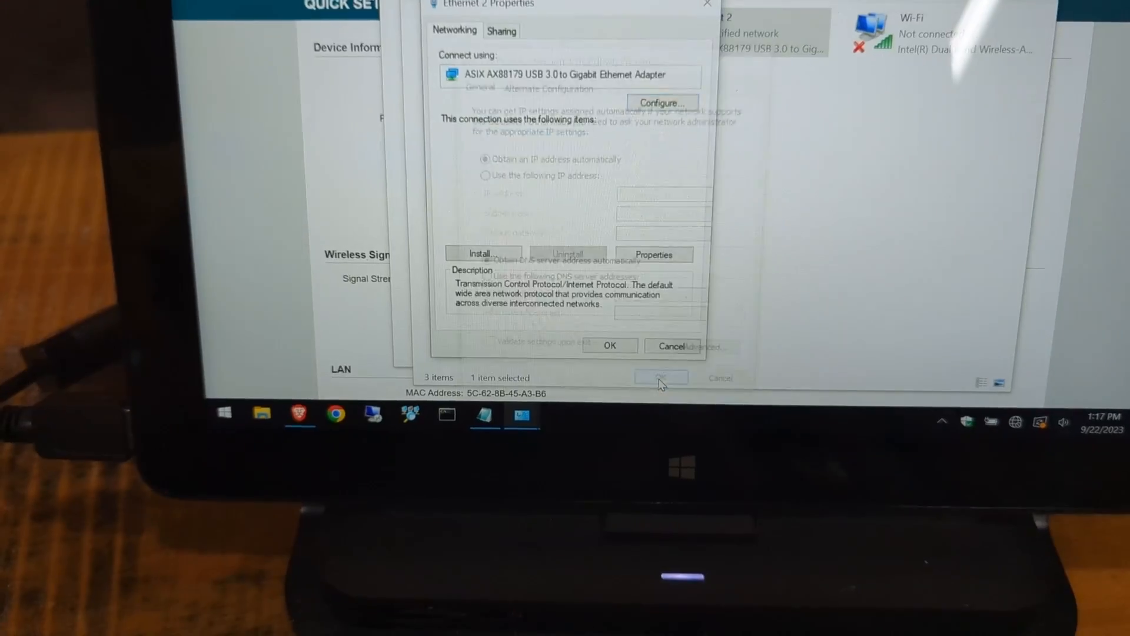